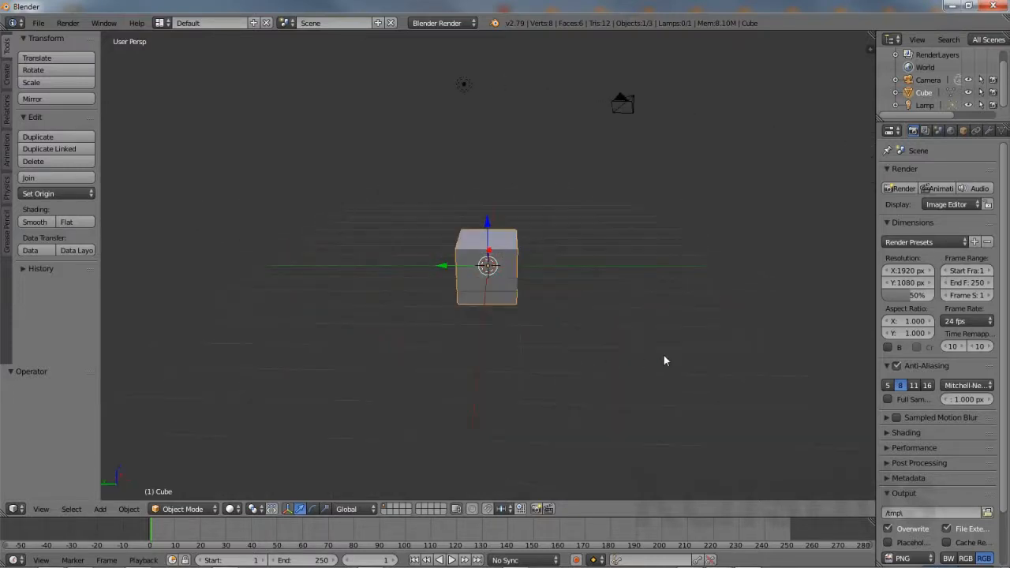
Zoom in on the default cube and set its Scale X, Y and Z to 0.5
left_click_drag(666, 360, 426, 361)
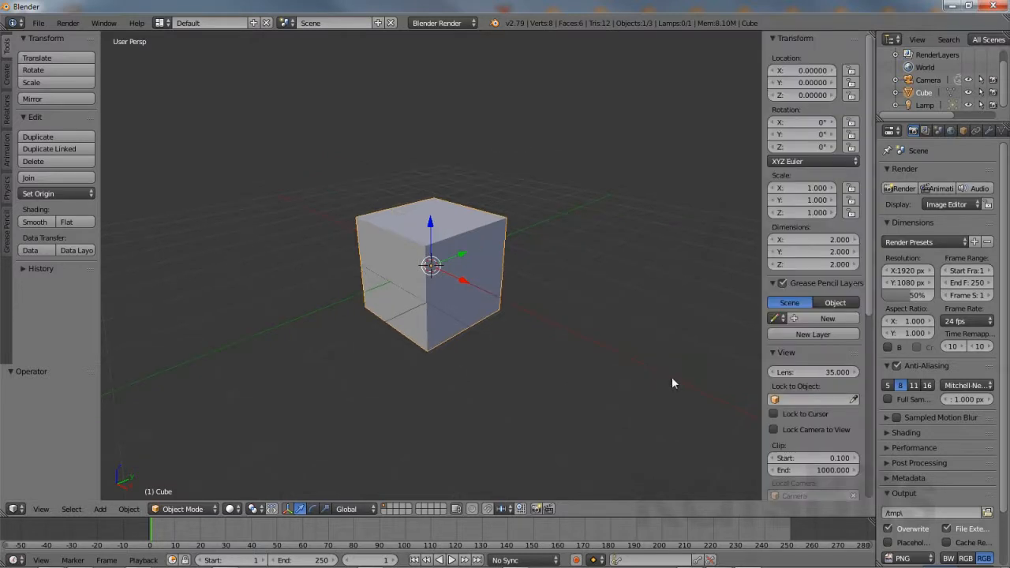
mouse_move(828, 386)
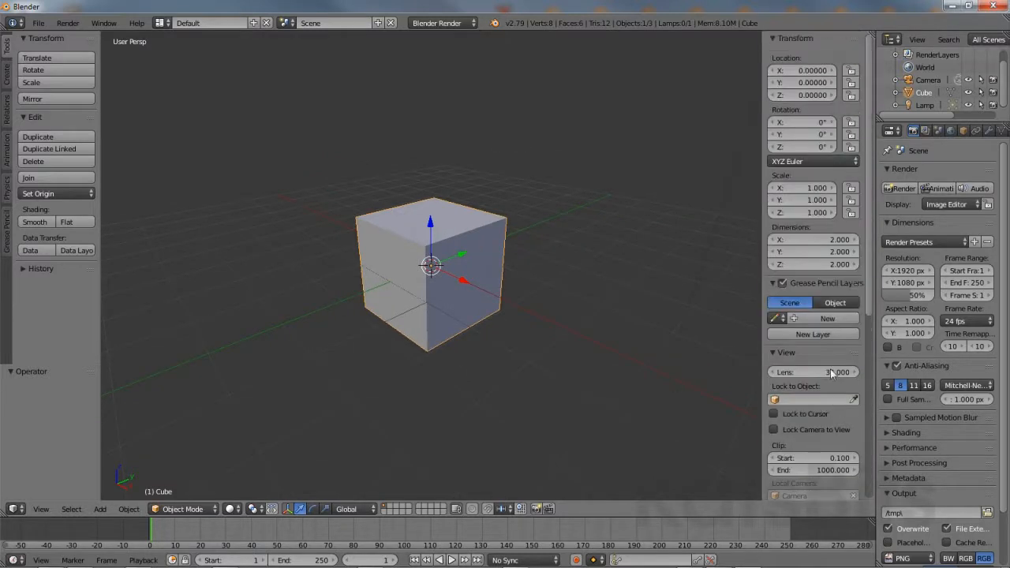
left_click(802, 239)
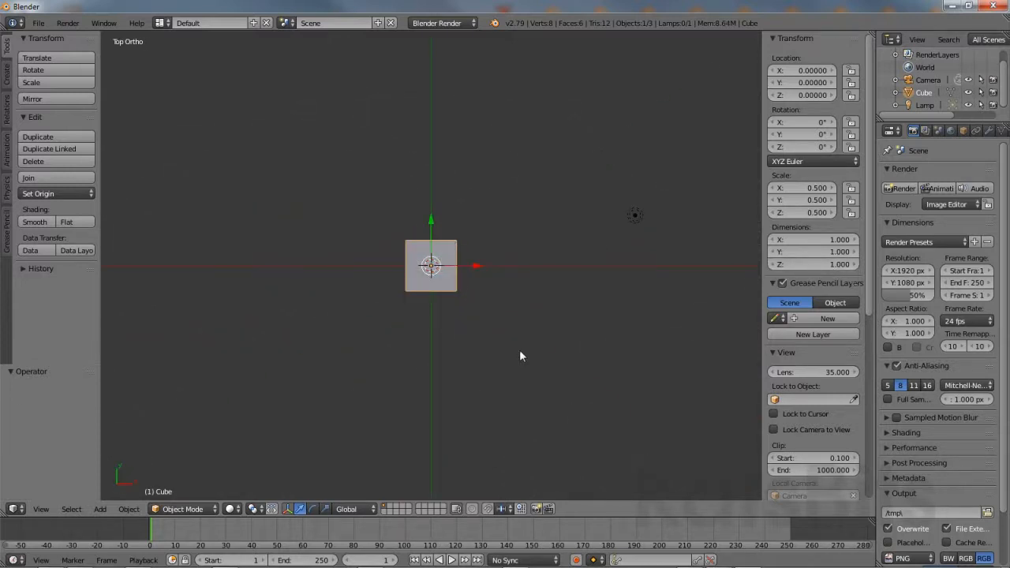
In Edit Mode, move the whole mesh so a corner meets the world origin, then return to Object Mode
key("Tab")
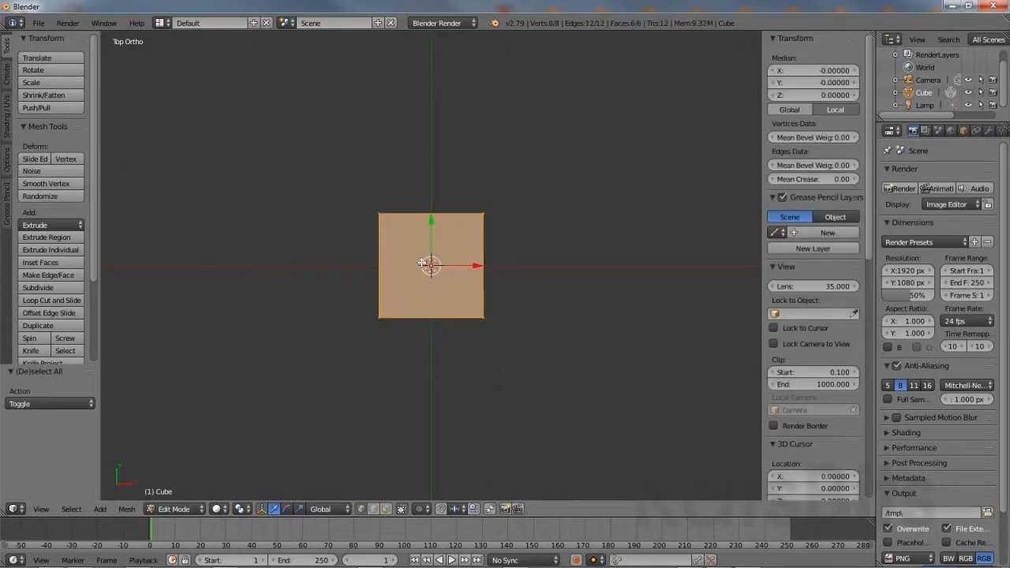
left_click_drag(431, 265, 472, 315)
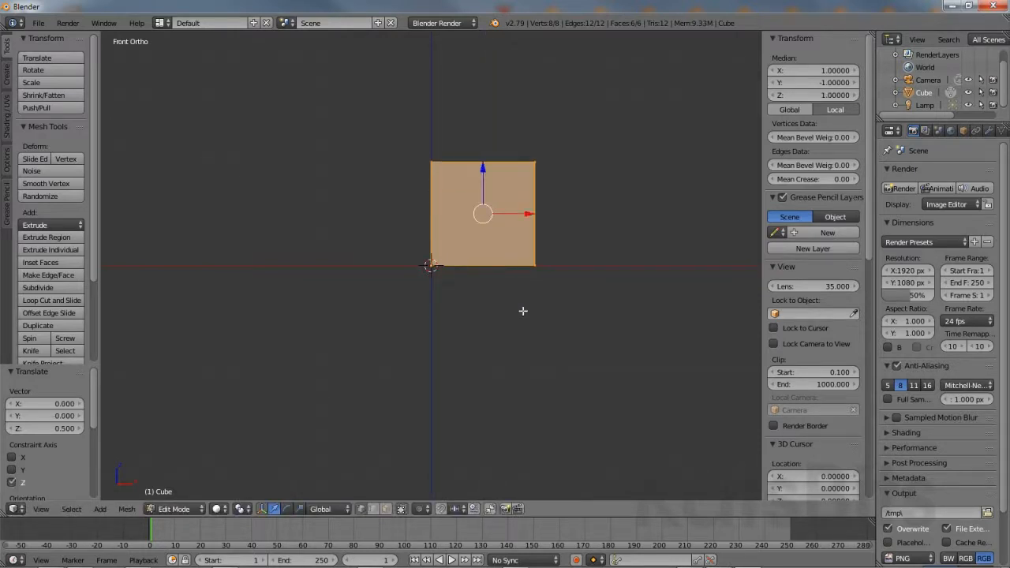
left_click_drag(481, 236, 427, 284)
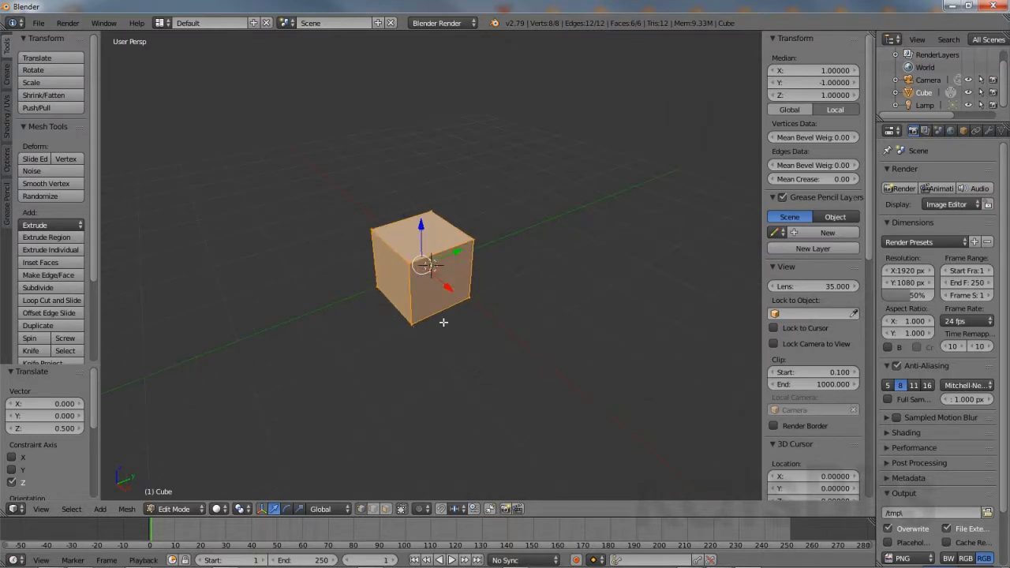
mouse_move(432, 339)
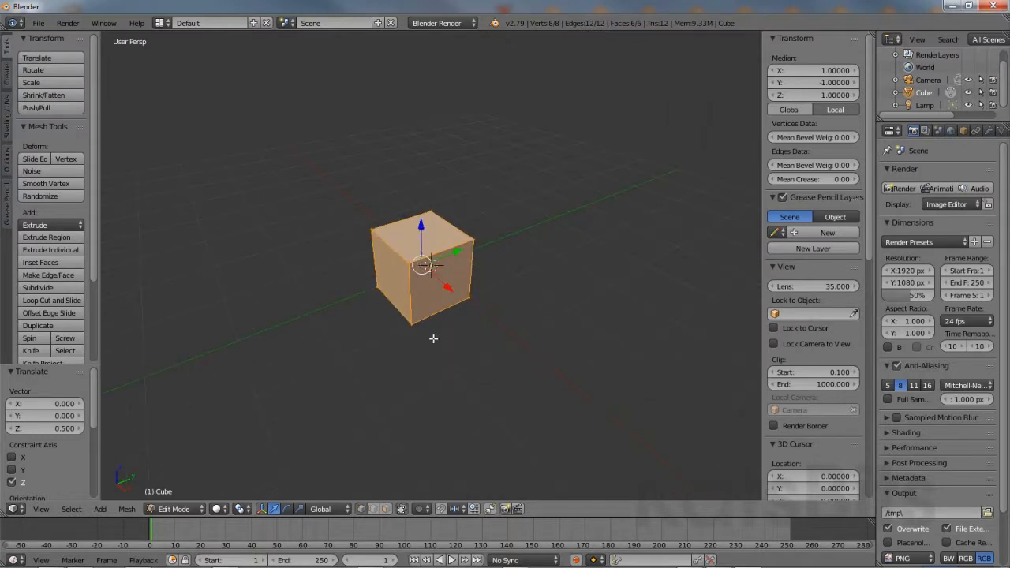
key("Tab")
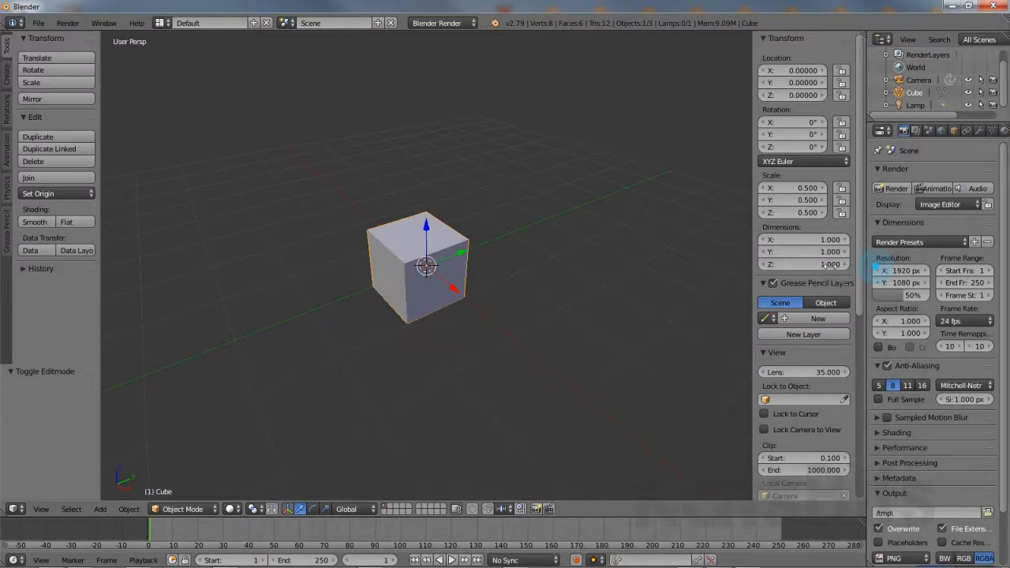
In Object Display settings, enable Wire and Draw All Edges with Maximum Draw Type set to Wire
left_click(906, 129)
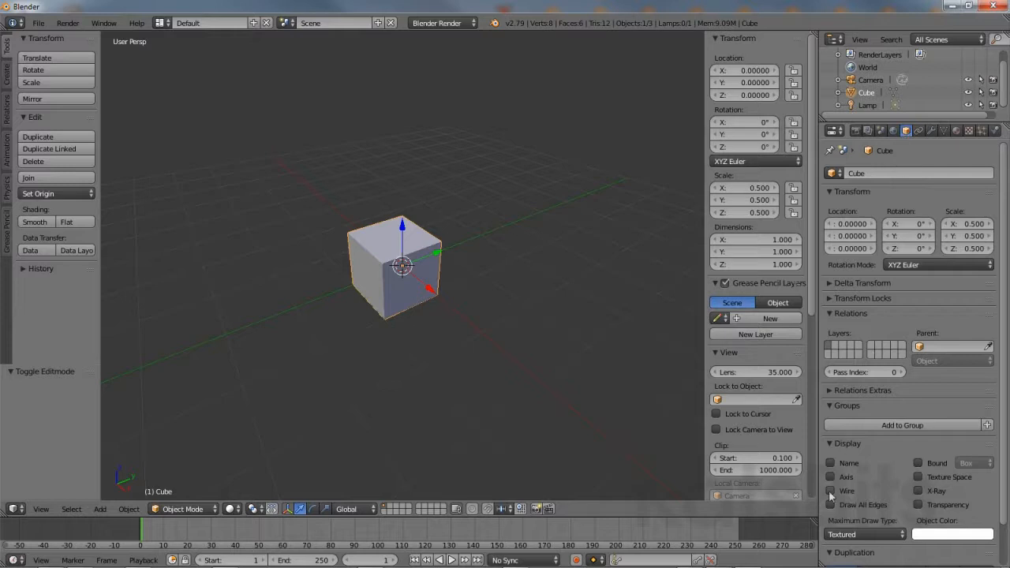
left_click(830, 489)
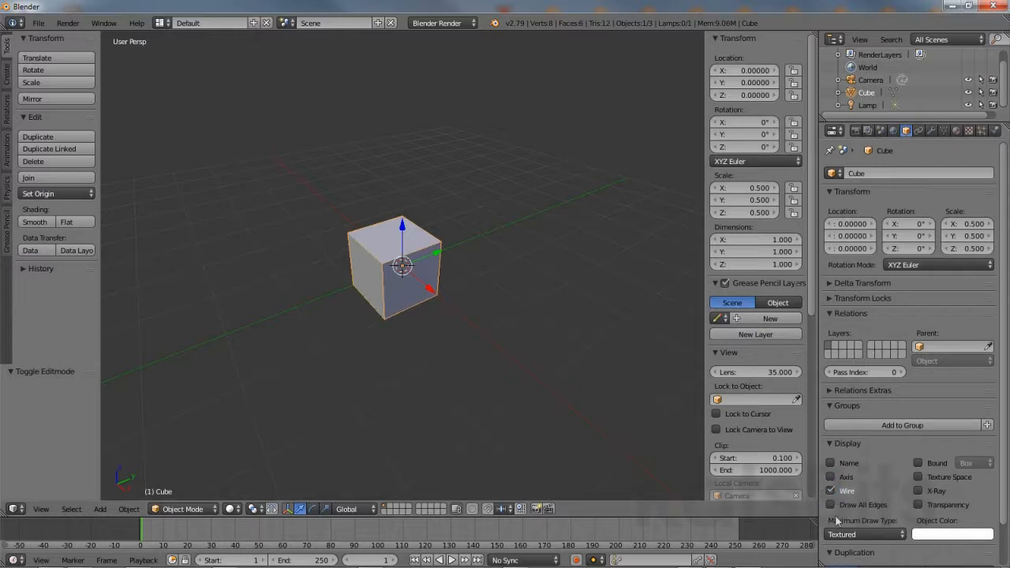
left_click(830, 505)
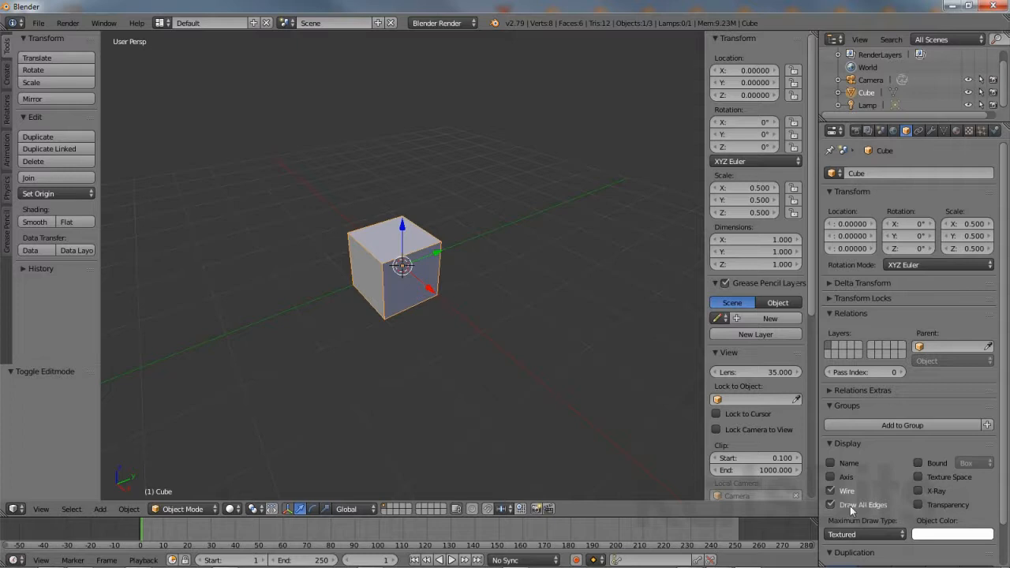
left_click(865, 534)
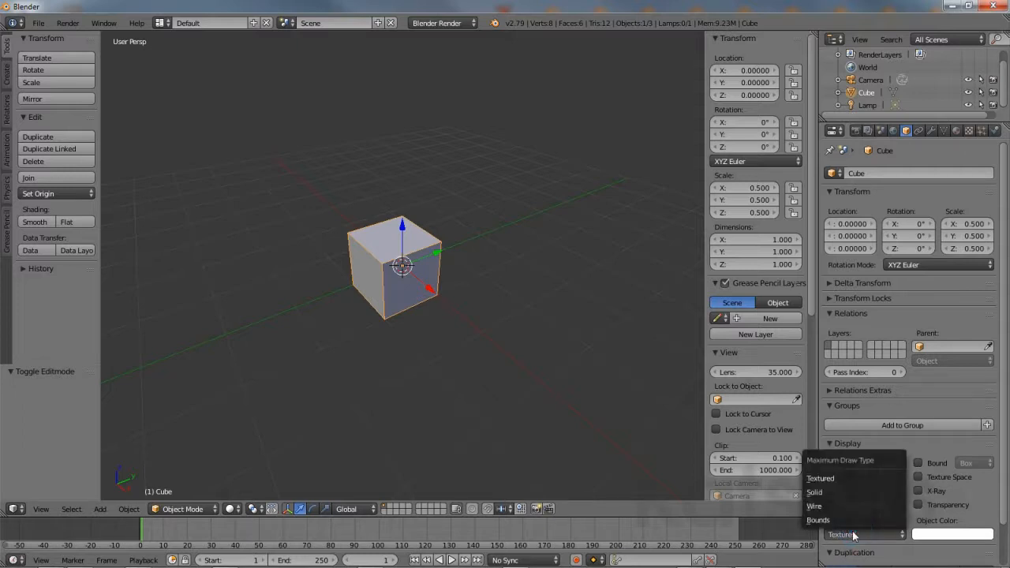
left_click(814, 505)
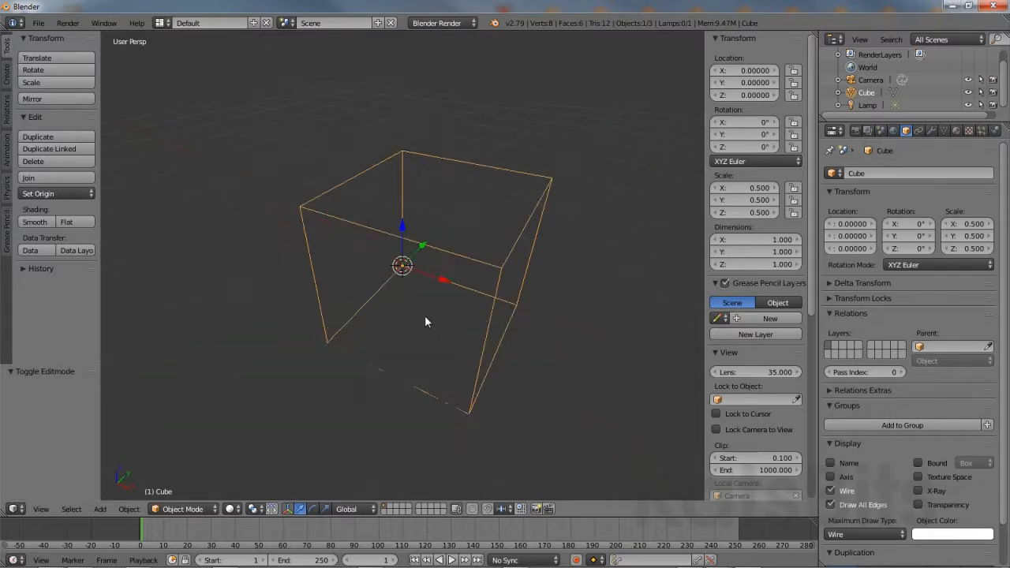
Frame the wireframe cube and enter Edit Mode to add loop cuts along each axis
left_click_drag(426, 322, 407, 376)
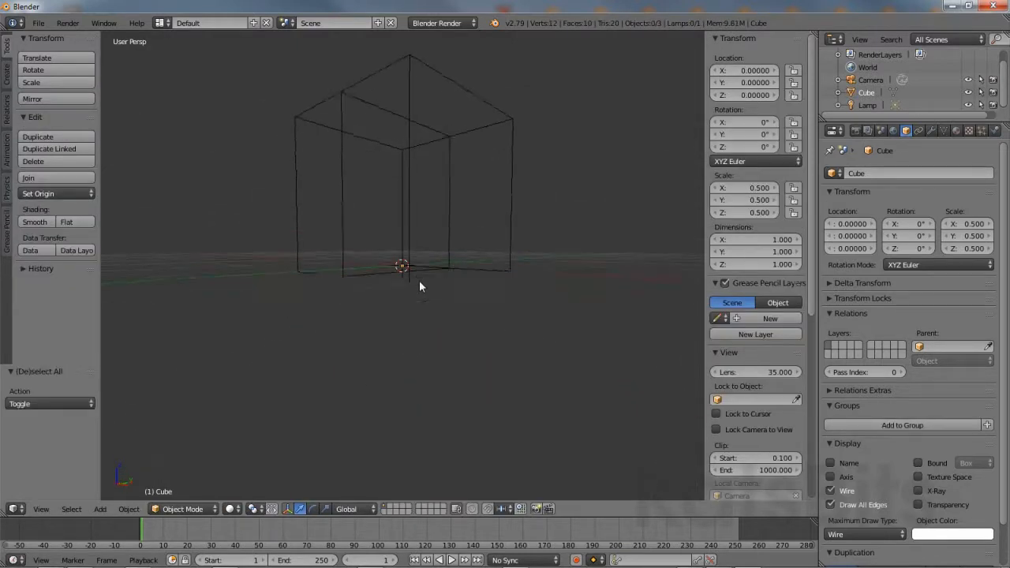
left_click_drag(418, 284, 418, 253)
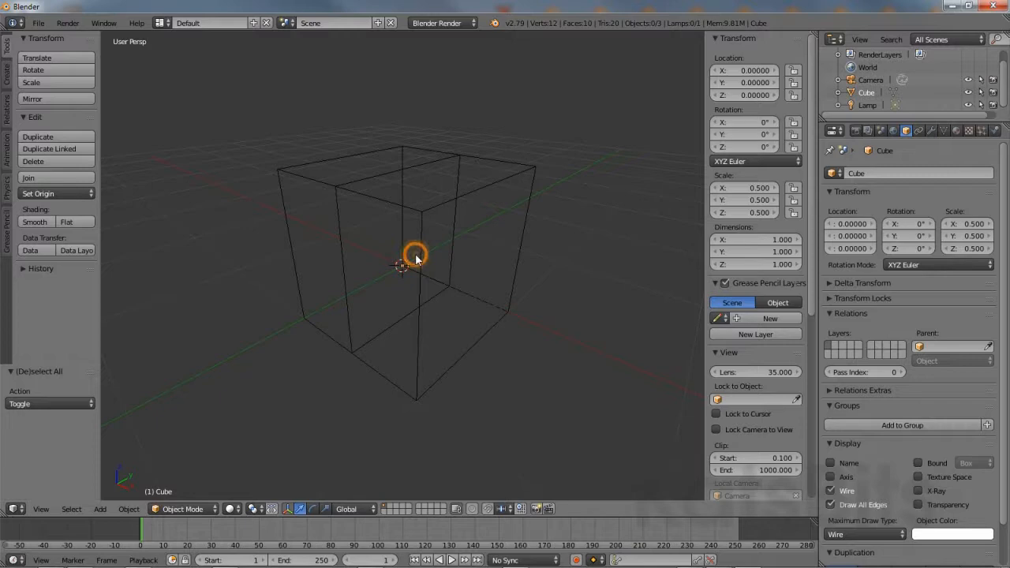
key("Tab")
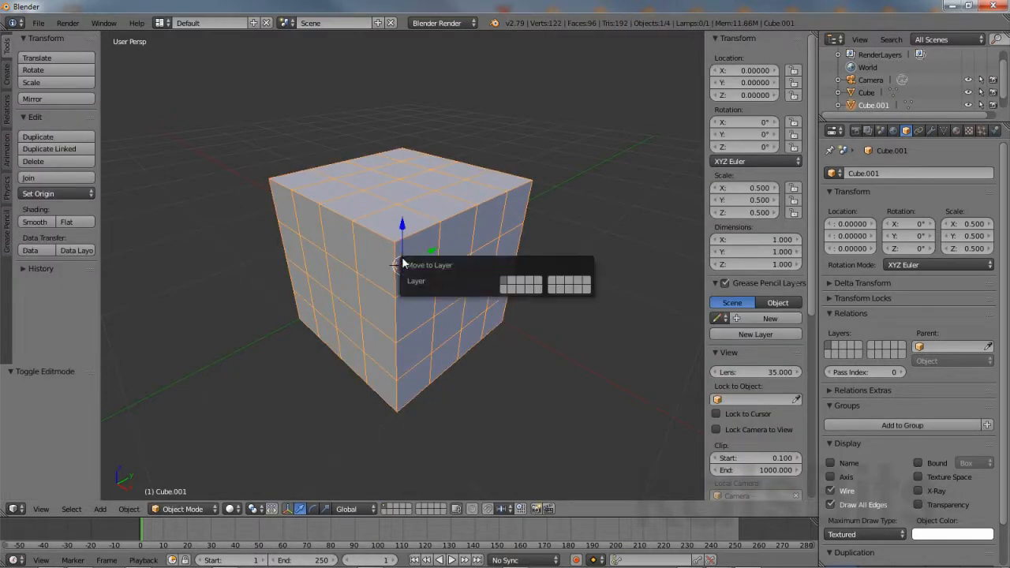
Send Cube.001 to an empty layer via the Move to Layer popup
left_click(584, 284)
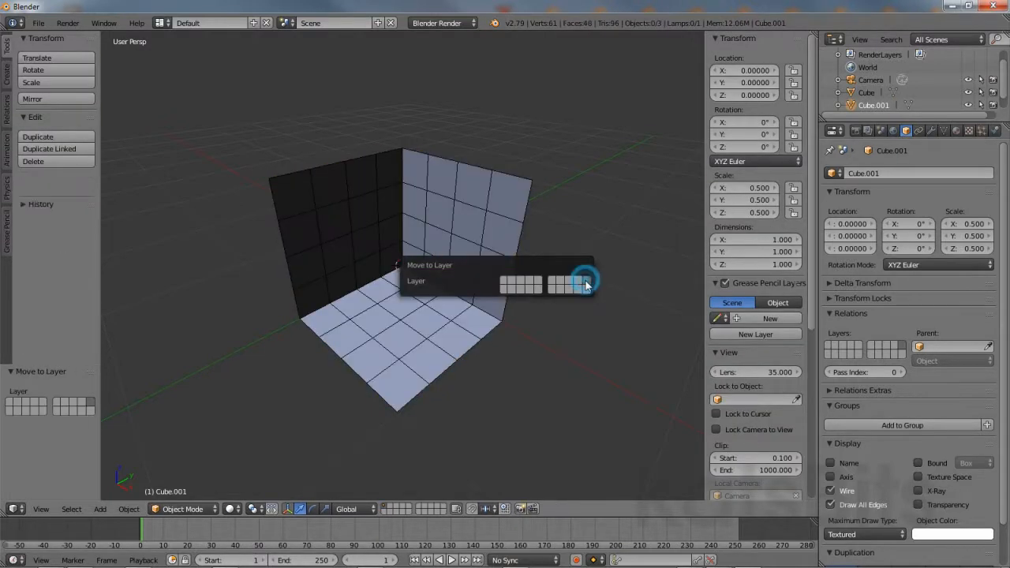
left_click(584, 283)
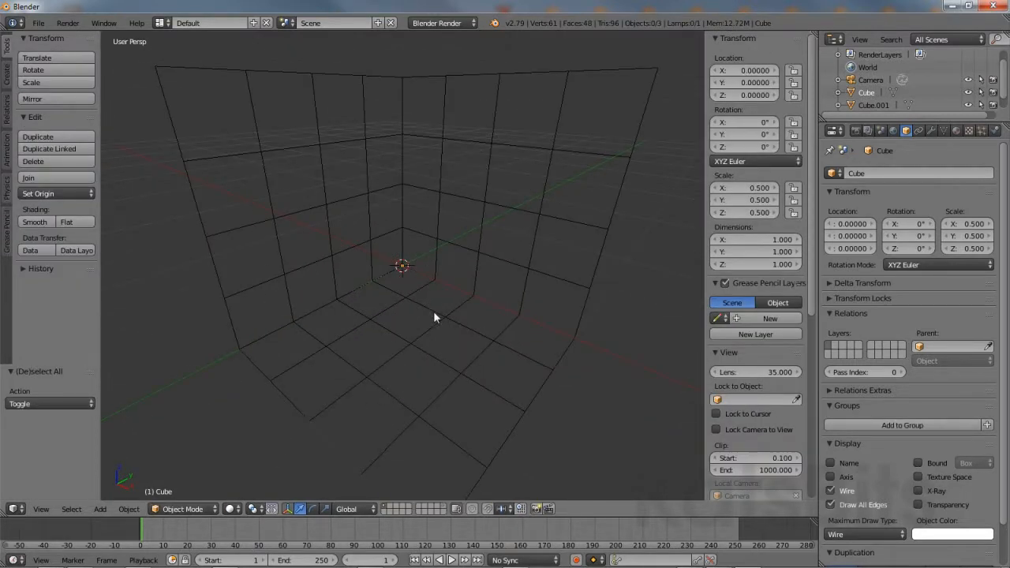
left_click_drag(434, 316, 445, 369)
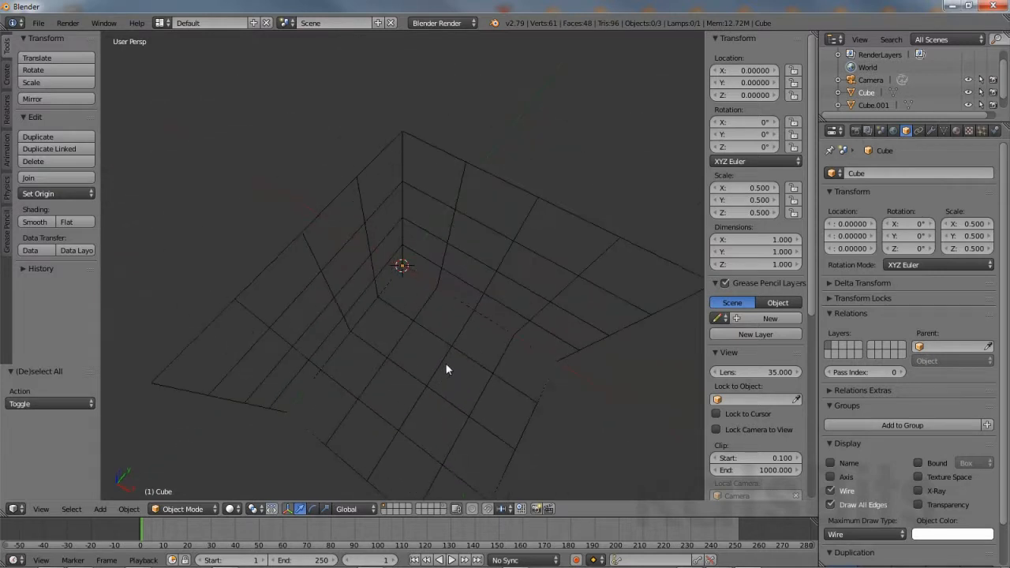